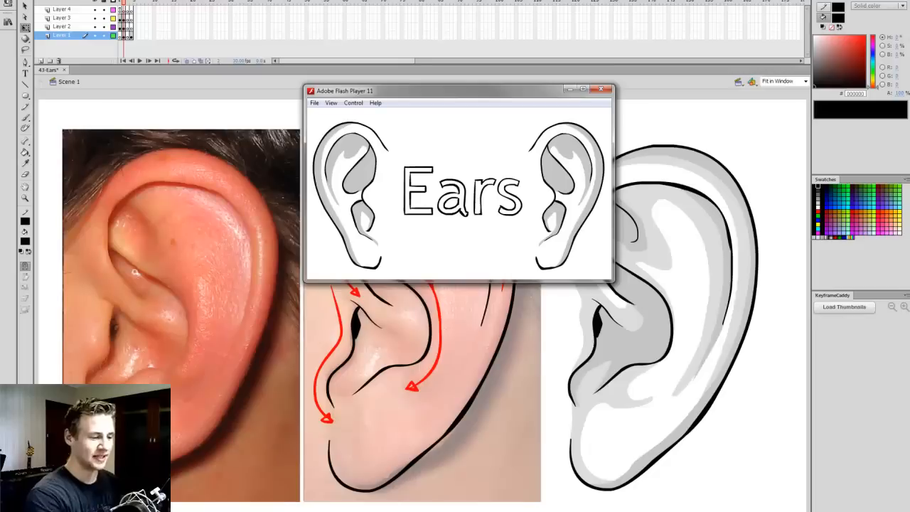
Step: Close the Ears title animation window to leave the stage clear
click(600, 88)
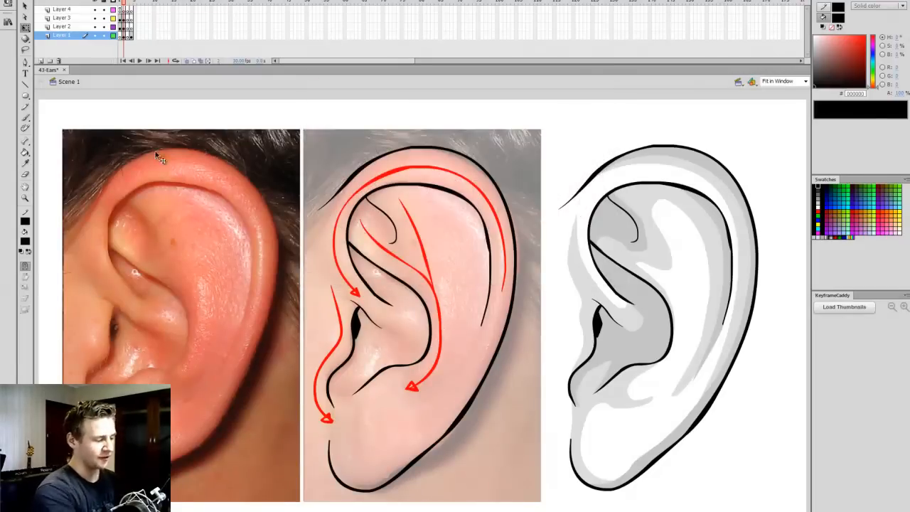
mouse_move(505, 256)
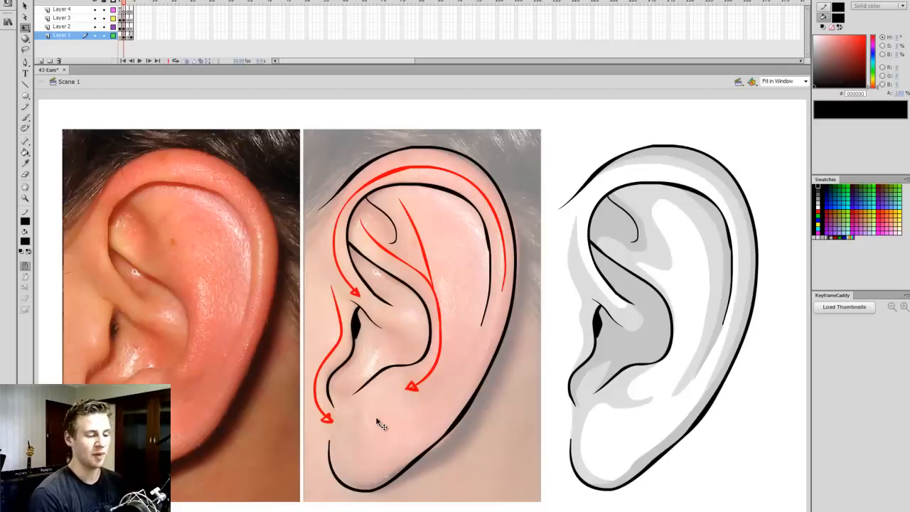
mouse_move(722, 182)
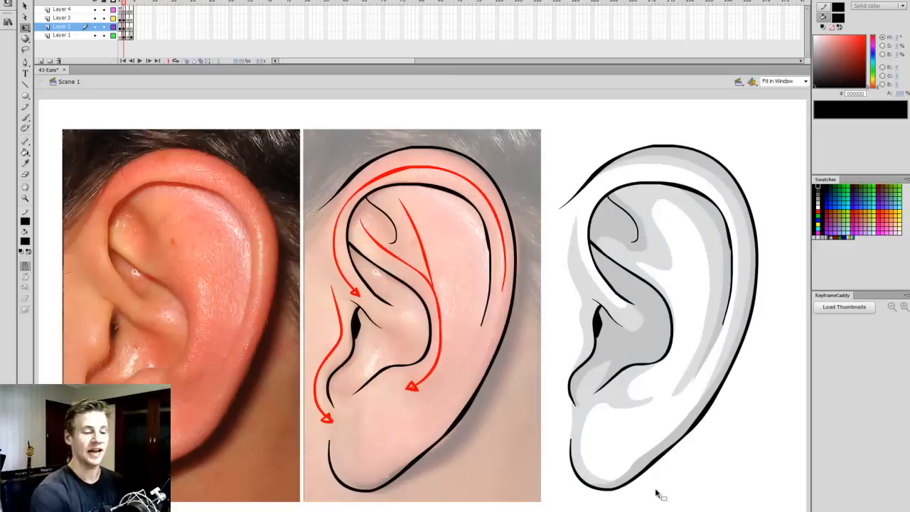
mouse_move(747, 429)
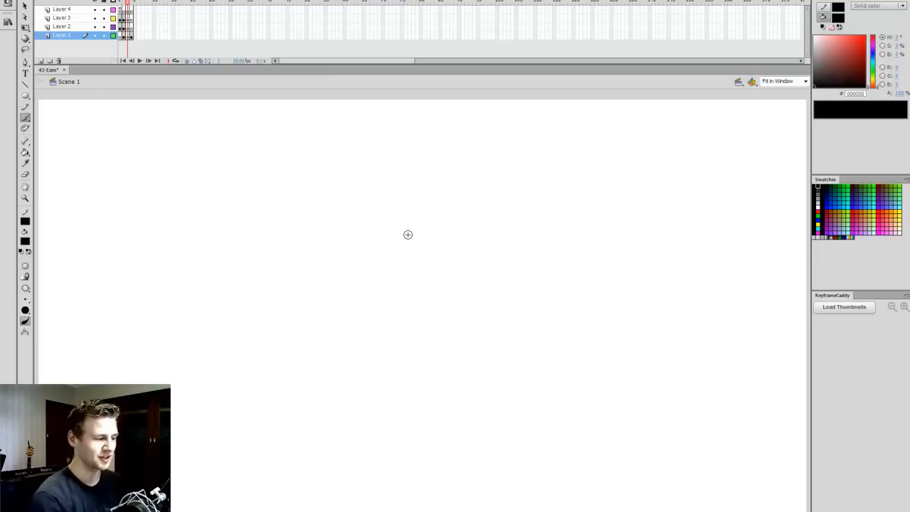
mouse_move(135, 258)
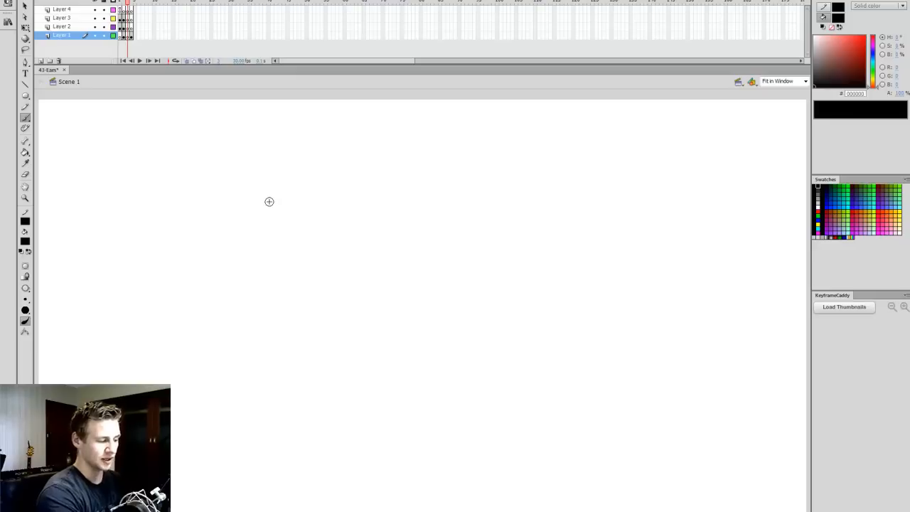
Step: Brush a comic ear: top arc and outline down to the lobe, inner rim line, fold curves and lower details
drag(270, 206, 369, 213)
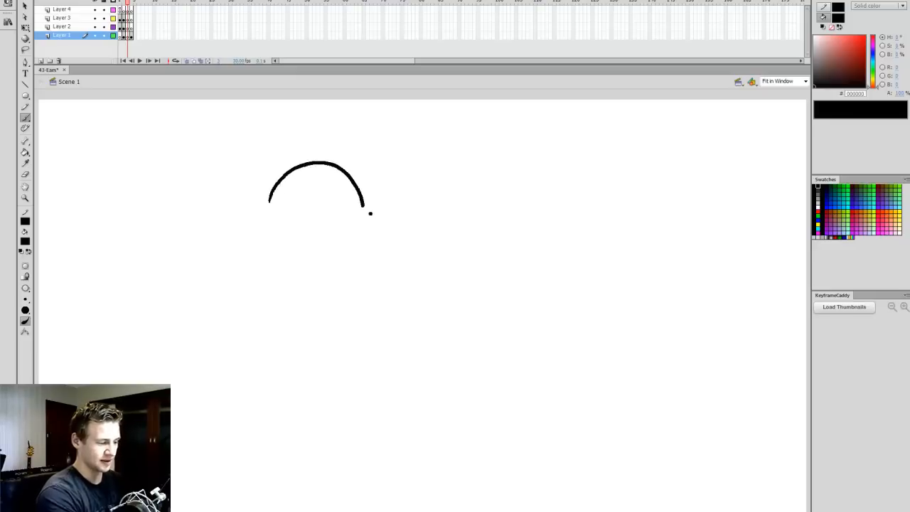
drag(369, 213, 325, 326)
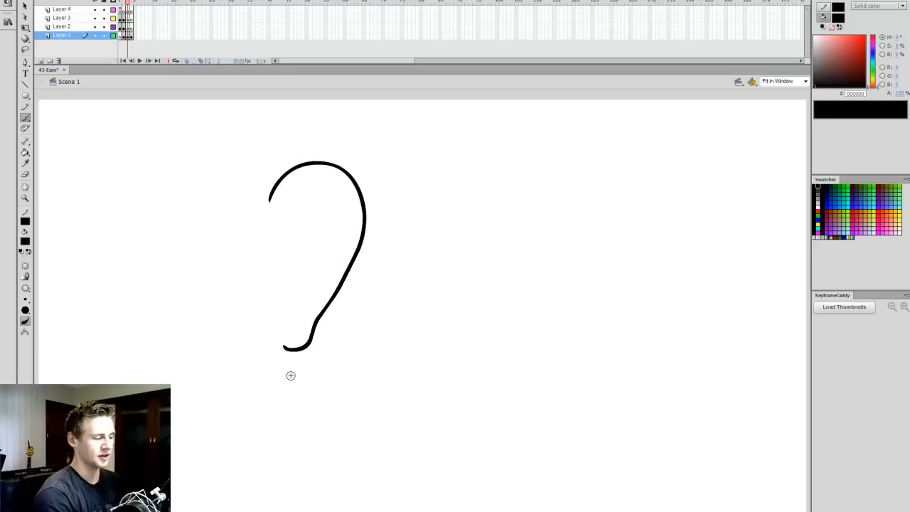
mouse_move(353, 249)
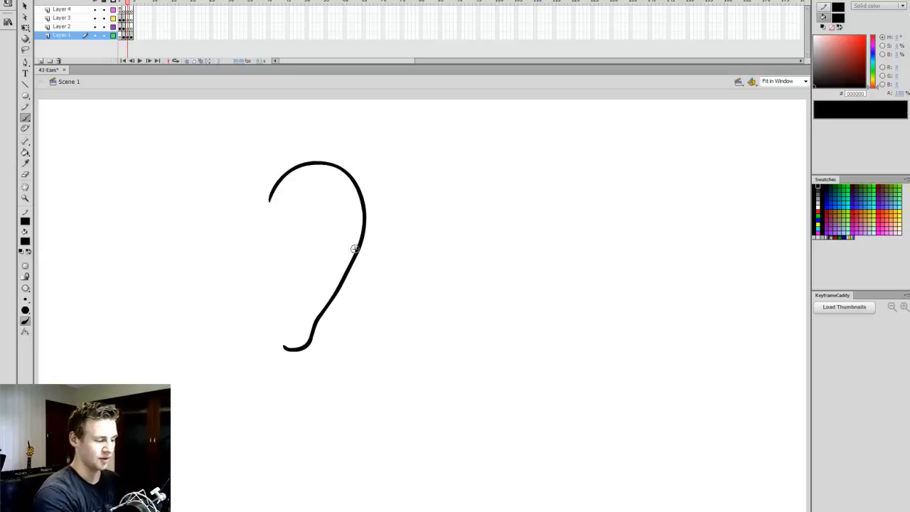
mouse_move(288, 192)
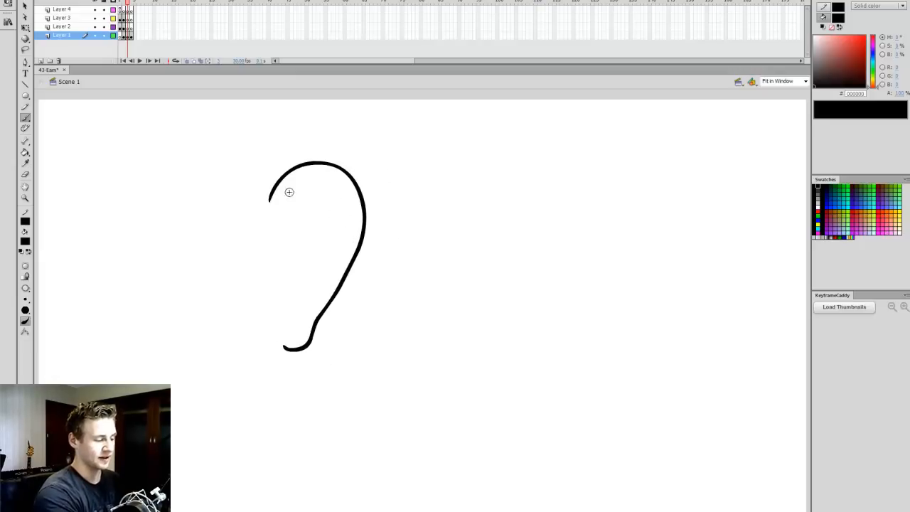
mouse_move(355, 142)
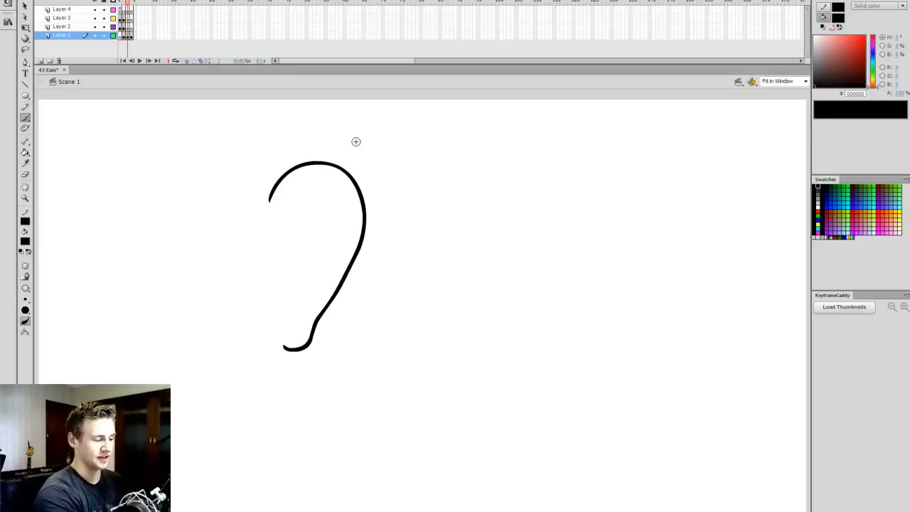
mouse_move(328, 123)
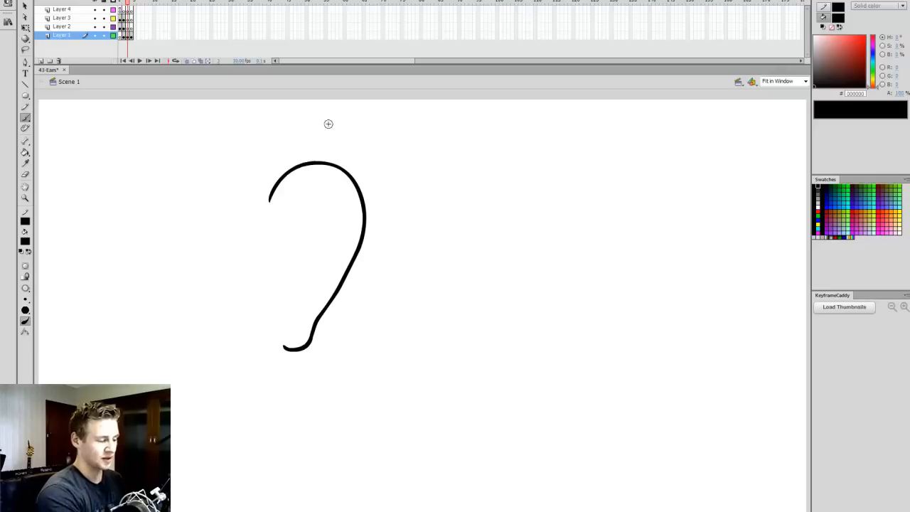
drag(206, 231, 128, 233)
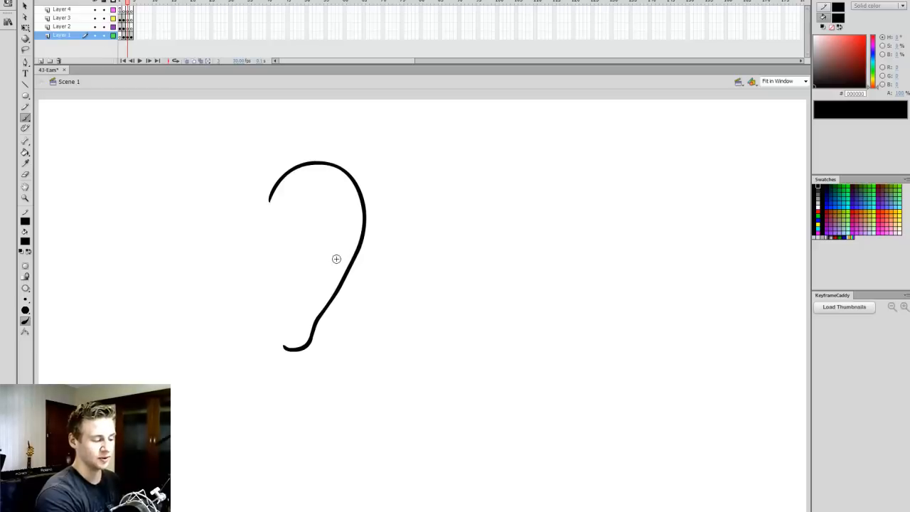
drag(355, 216, 341, 255)
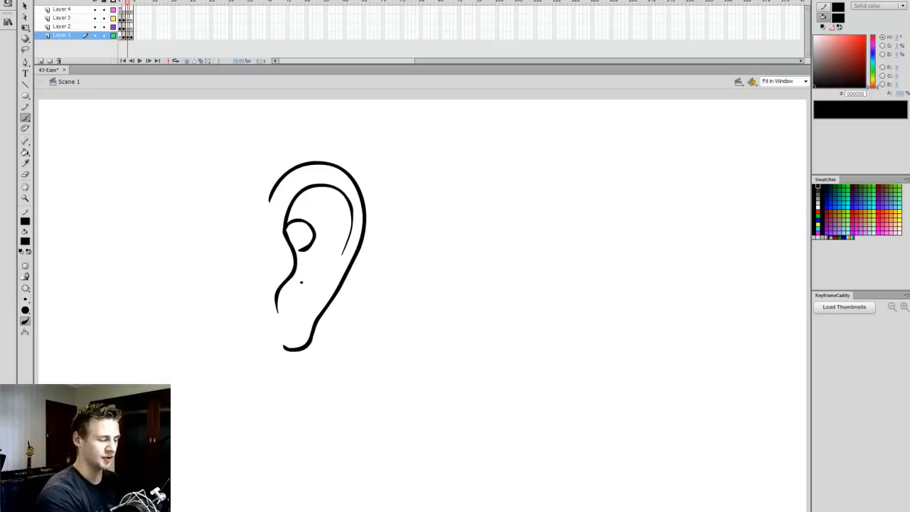
drag(284, 277, 306, 298)
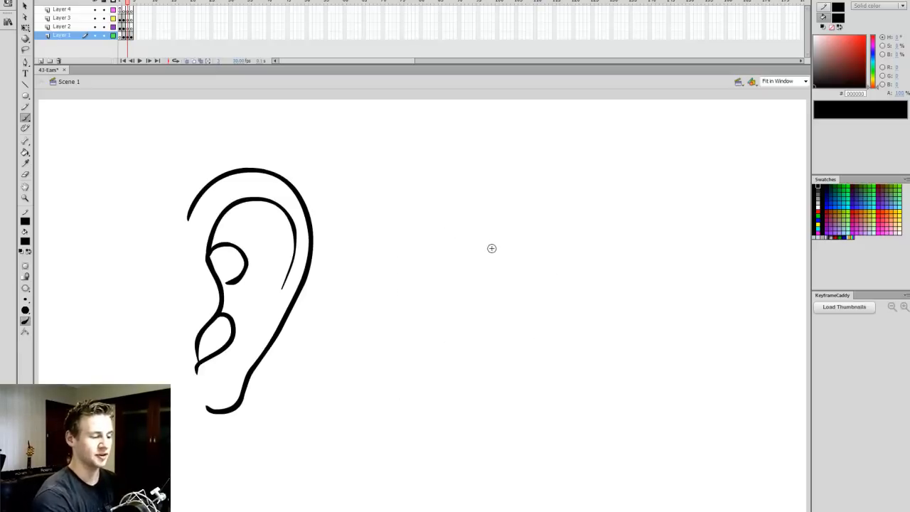
mouse_move(491, 268)
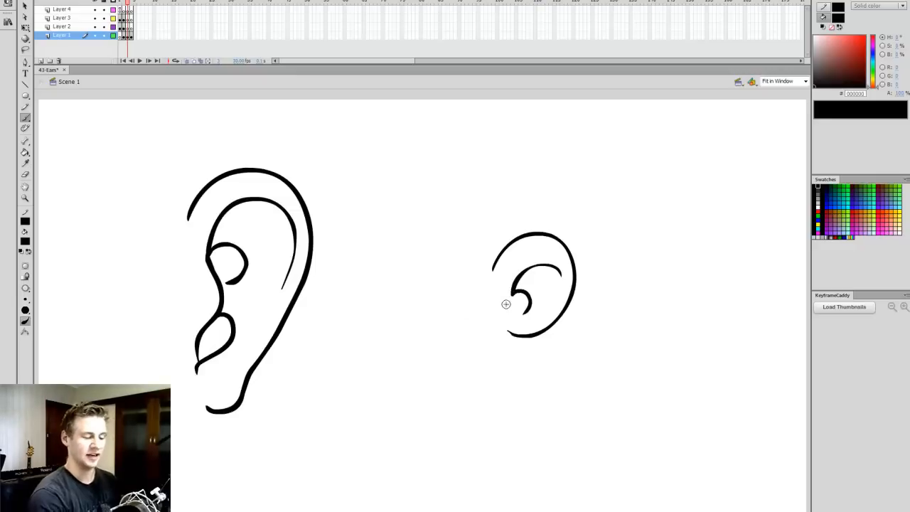
mouse_move(540, 305)
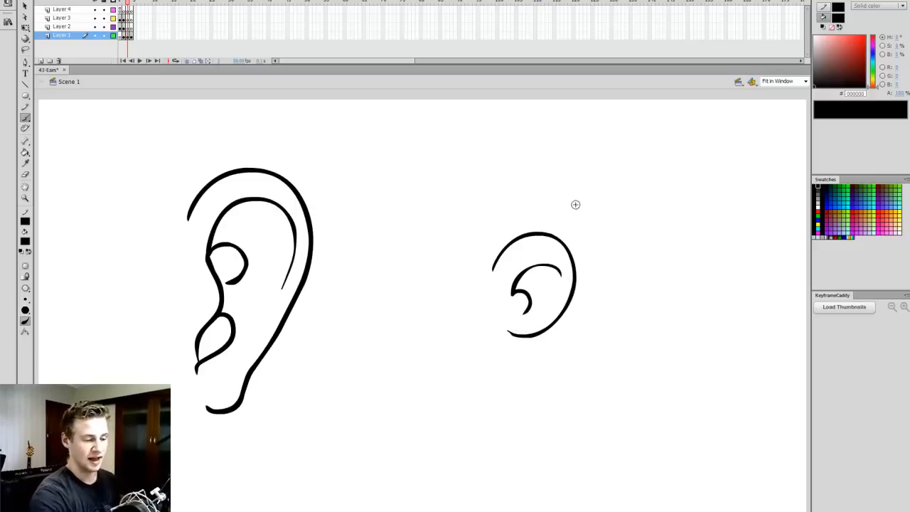
mouse_move(631, 184)
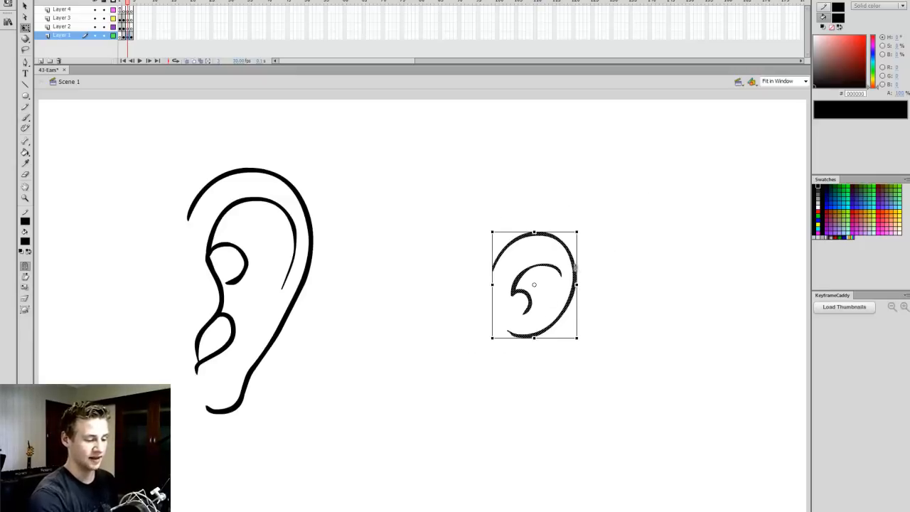
Step: Brush a small rounded cartoony ear with a single inner curl beside the comic ear
drag(534, 284, 543, 290)
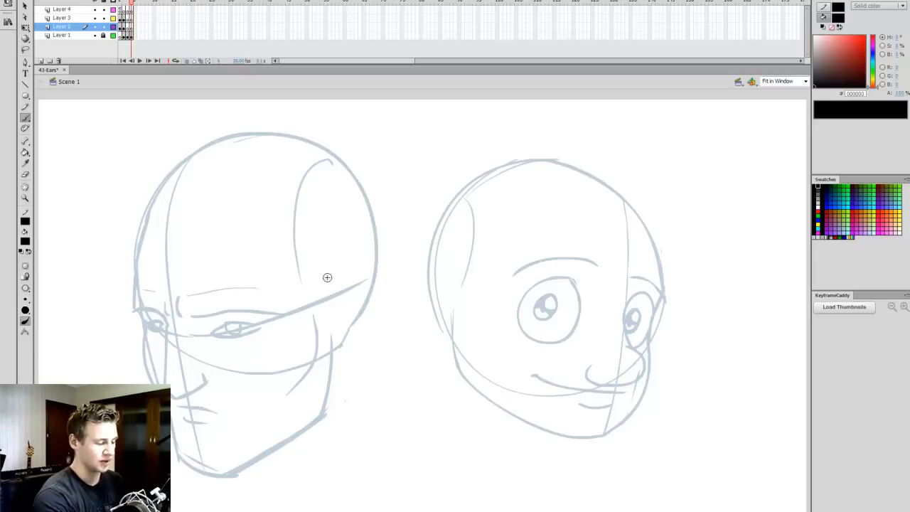
Step: Brush a black comic-style ear onto the side guideline of the left sketched head
drag(334, 281, 315, 310)
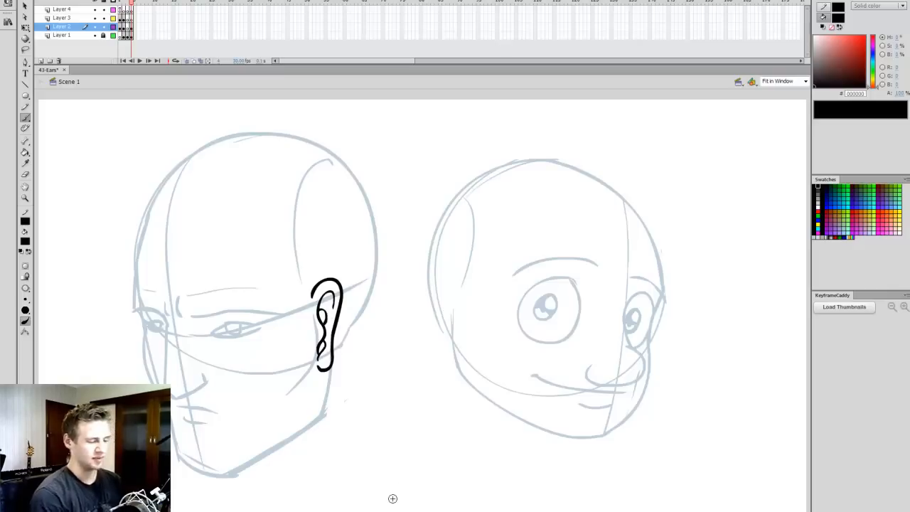
mouse_move(386, 440)
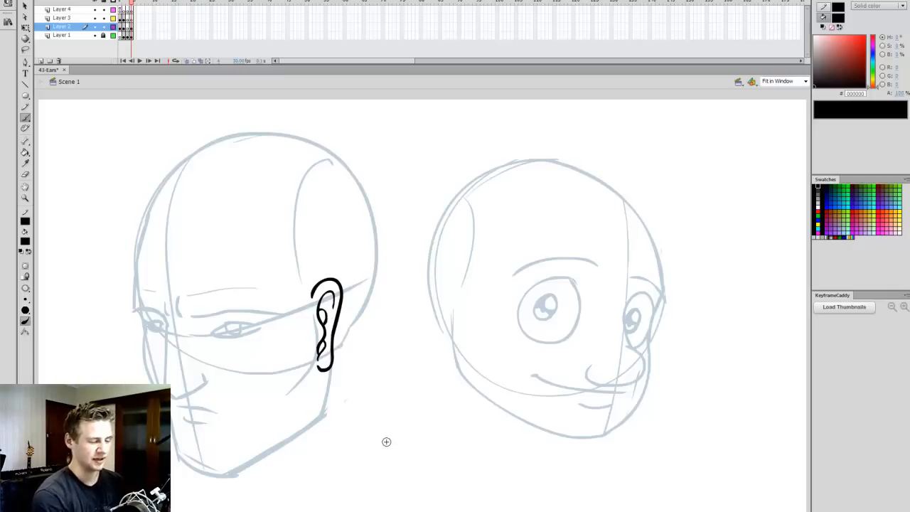
mouse_move(418, 435)
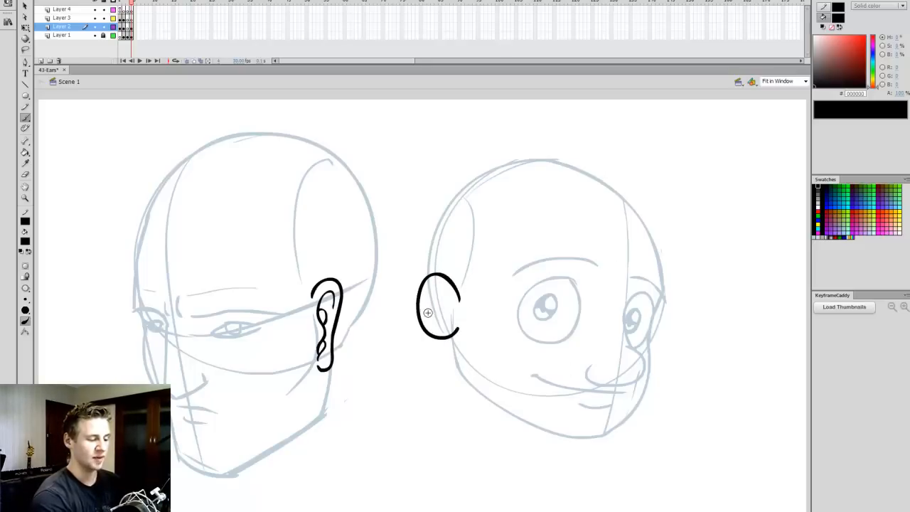
Step: Brush a rounded cartoon ear with an inner curl onto the right head's side
drag(434, 305, 444, 324)
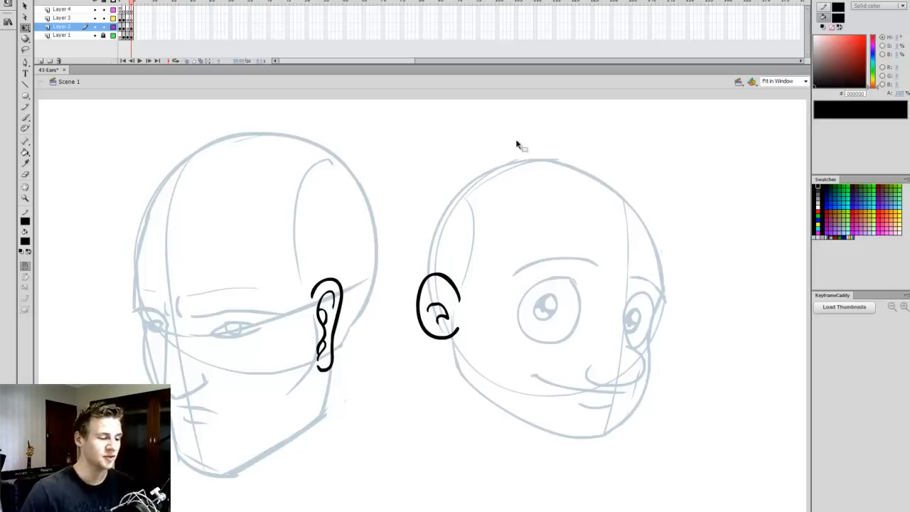
mouse_move(673, 149)
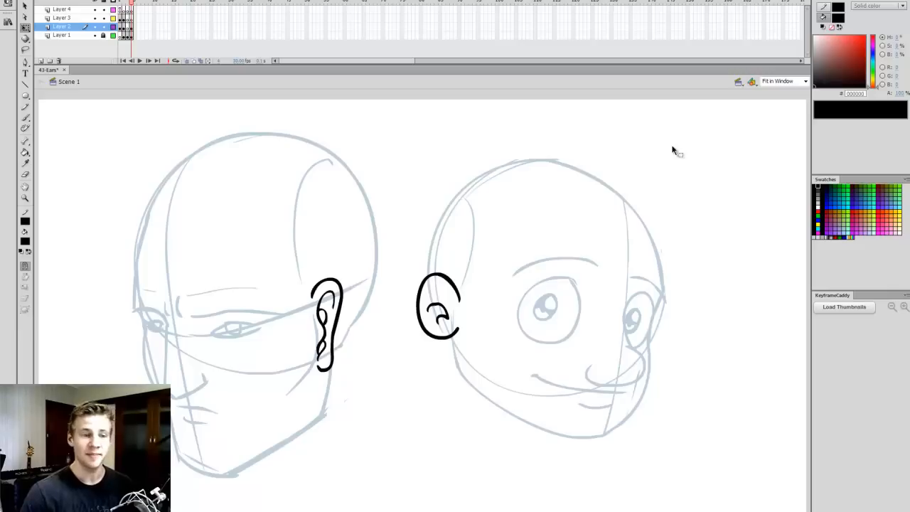
mouse_move(678, 166)
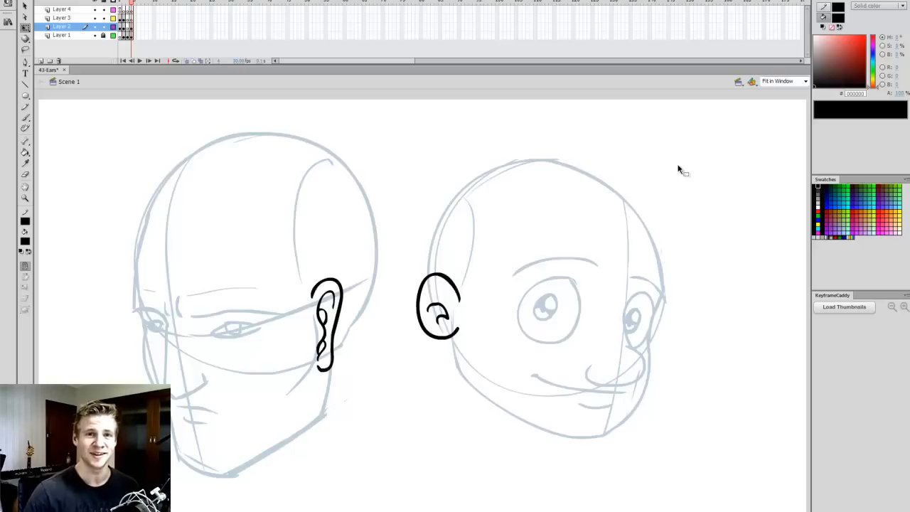
mouse_move(713, 187)
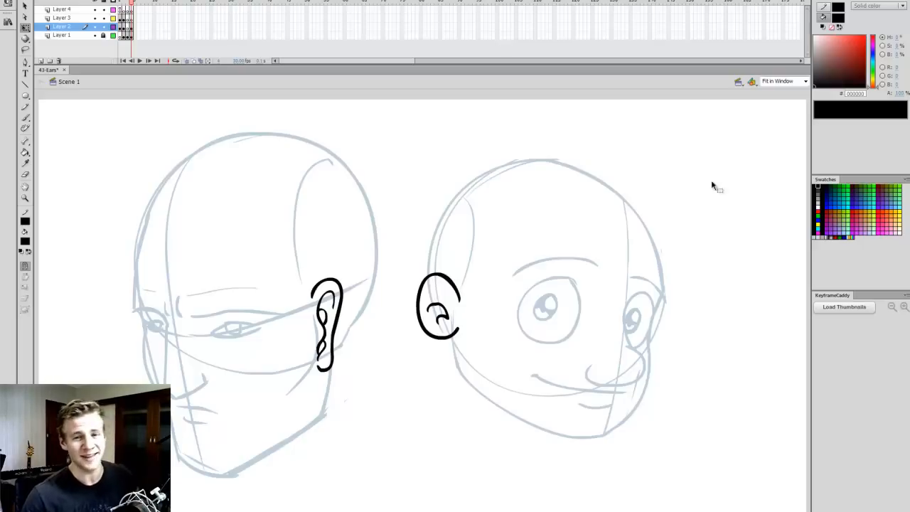